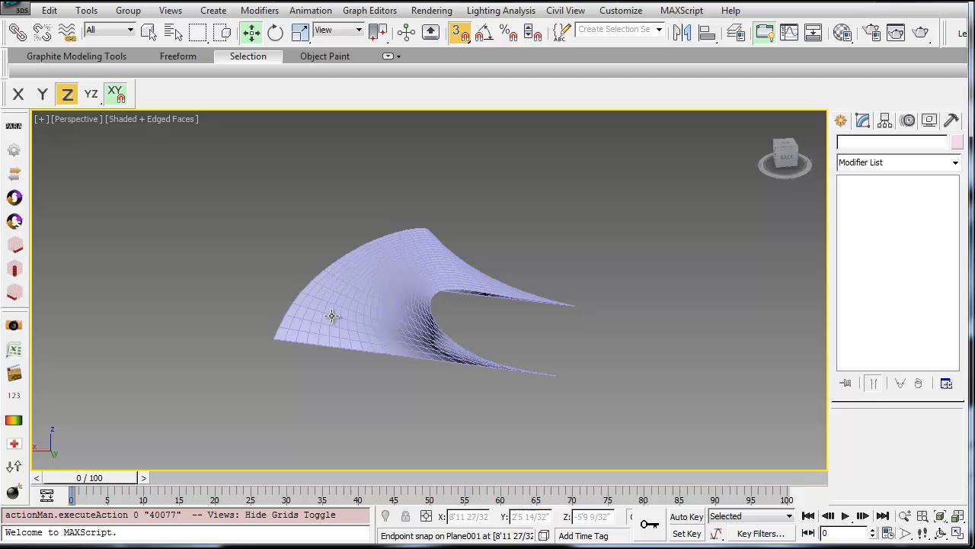
Orbit around the twisted plane and bring up the Create panel's spline shape tools.
left_click_drag(331, 315, 400, 336)
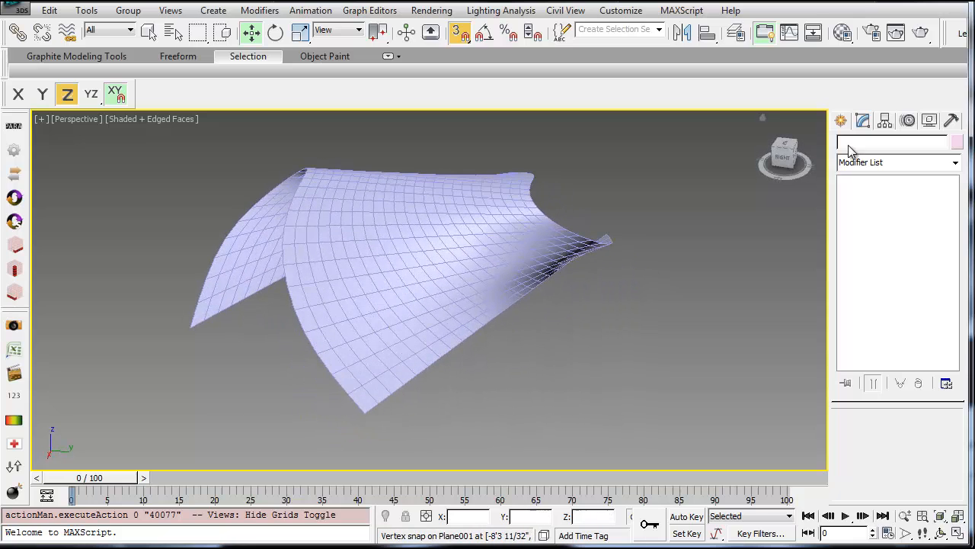
left_click(841, 120)
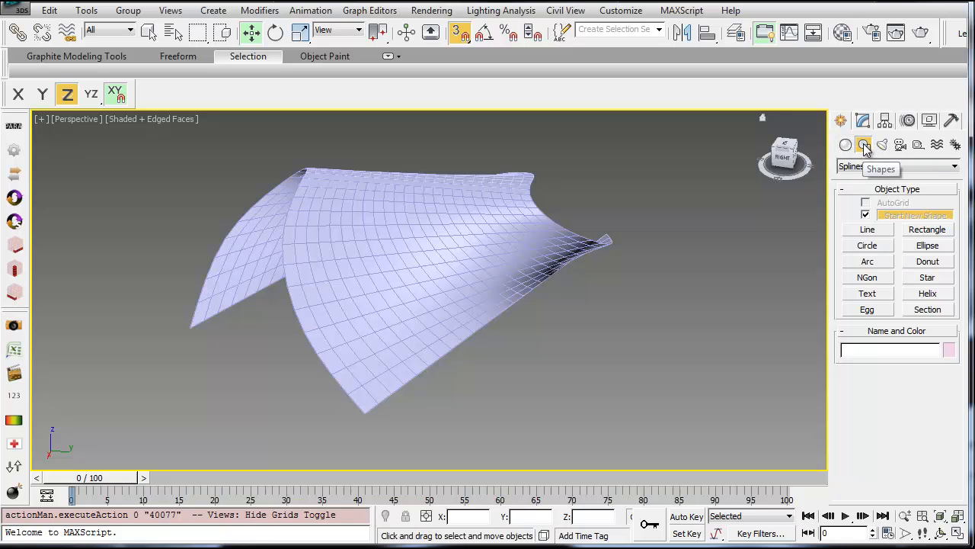
Draw Section001 below the surface and snap it into place with pivot, vertex and endpoint snaps.
left_click(927, 308)
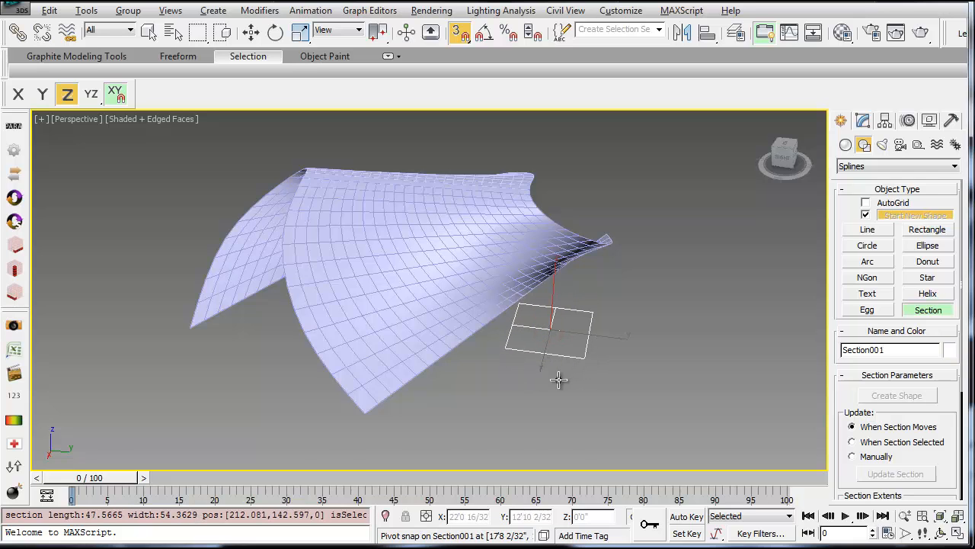
left_click_drag(556, 381, 473, 324)
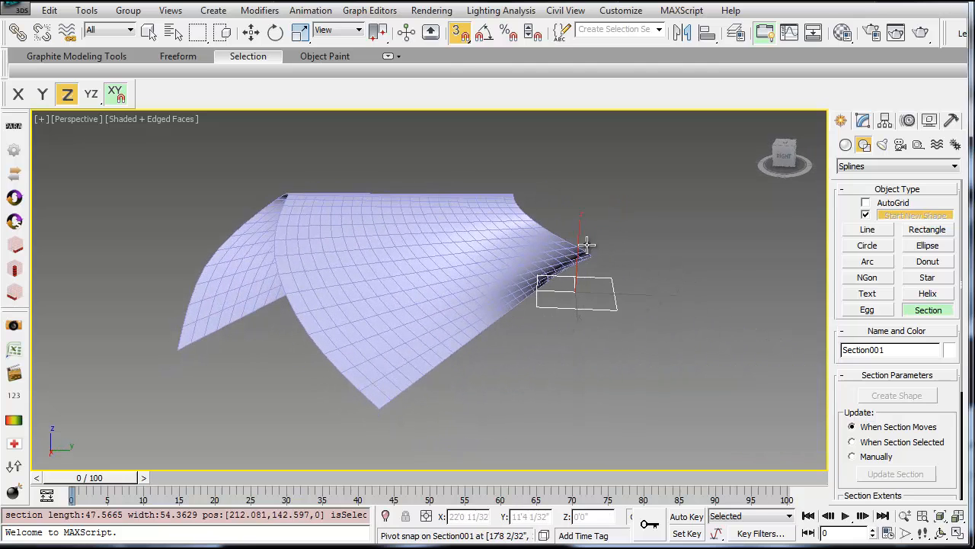
left_click_drag(587, 247, 407, 304)
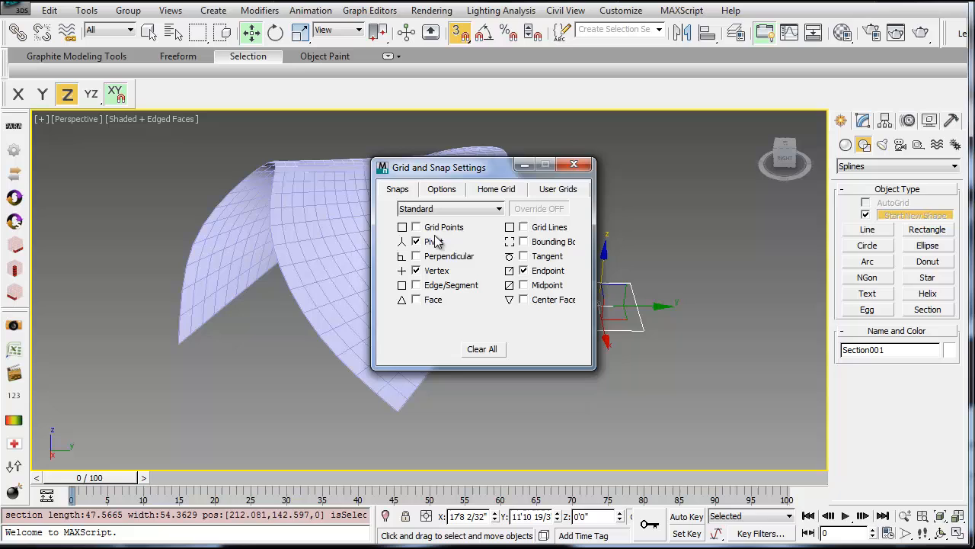
mouse_move(578, 166)
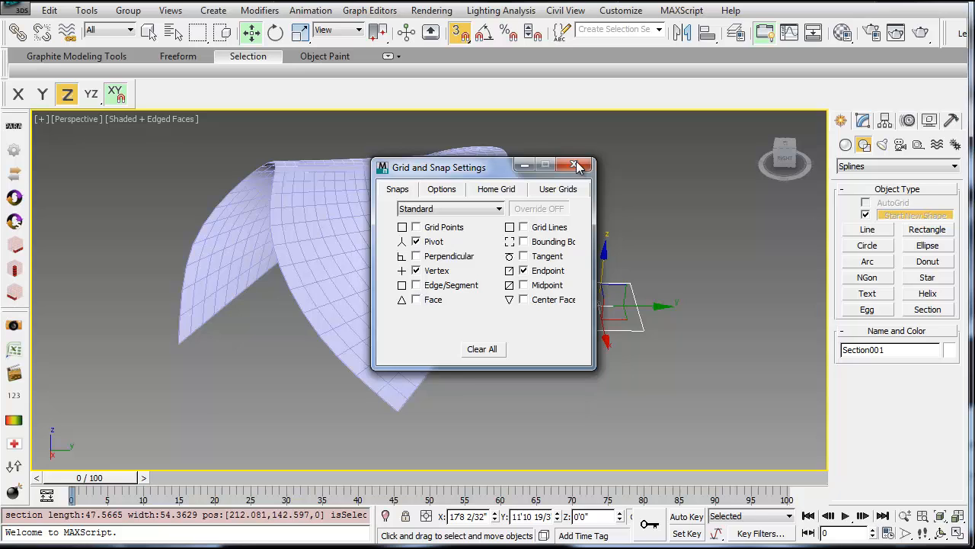
left_click(577, 166)
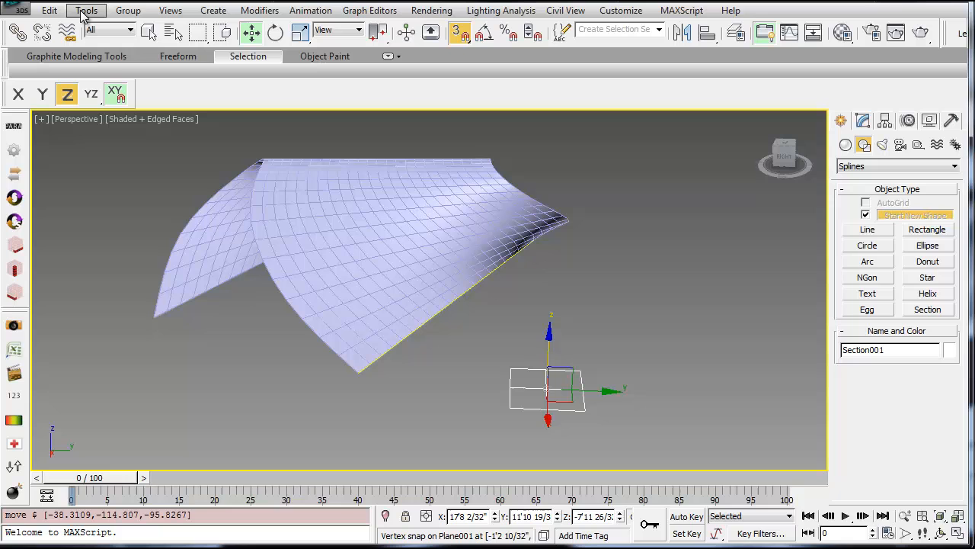
Array the section plane upward at 0'8" Z increments, producing Section001 through Section012.
left_click(85, 10)
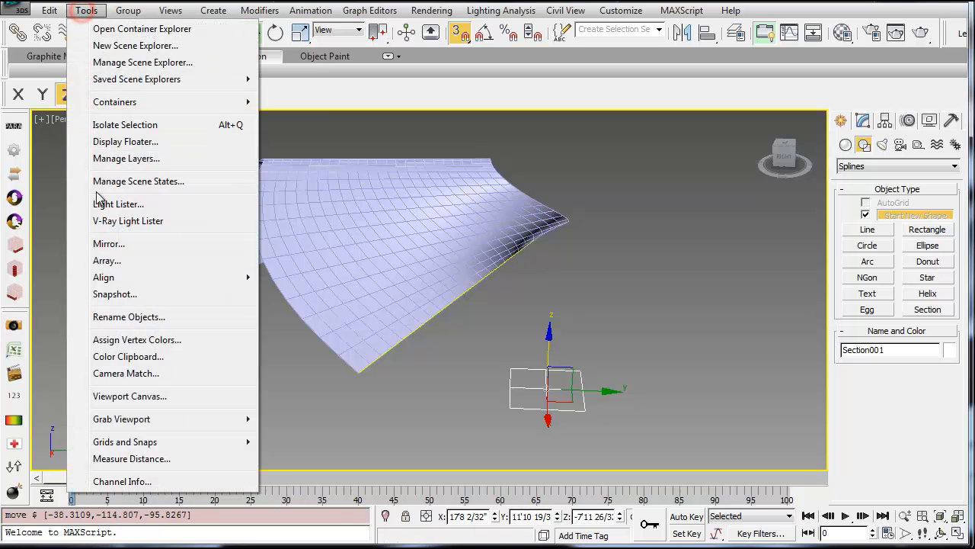
left_click(107, 260)
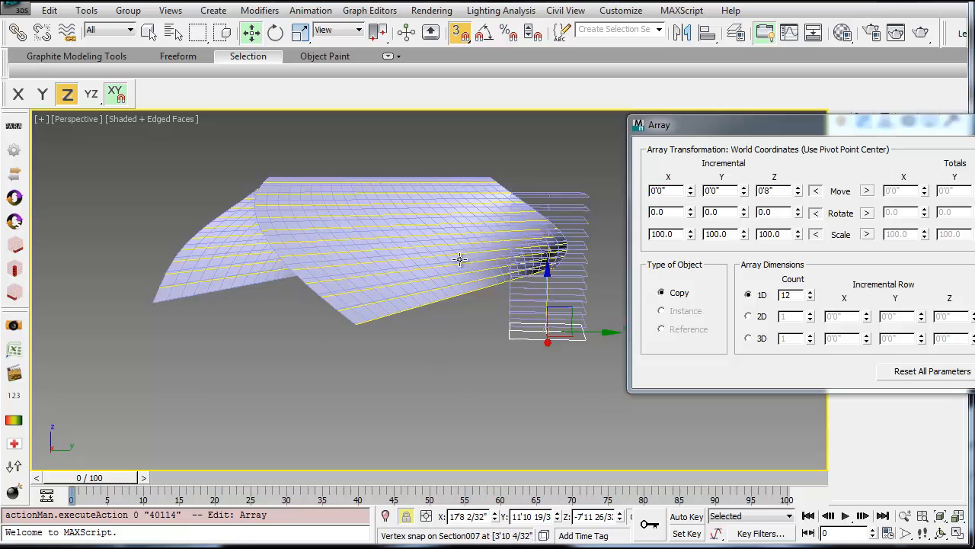
left_click(809, 297)
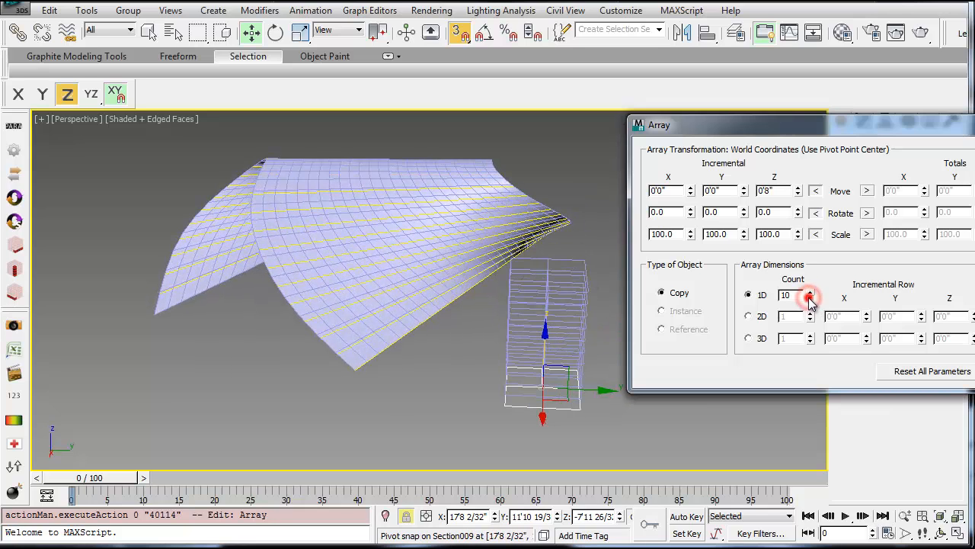
left_click(809, 292)
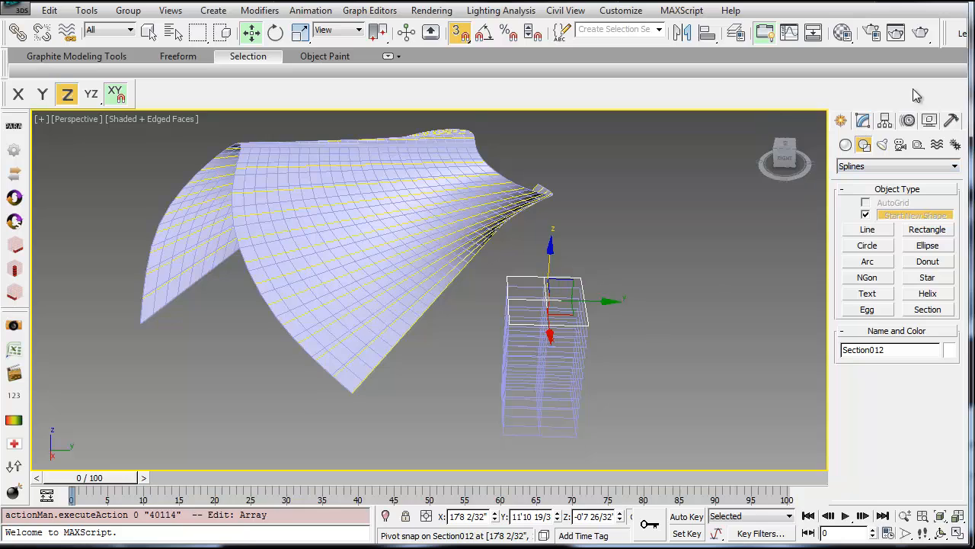
Create section shapes from the section planes, accepting each default SShape name.
left_click(863, 120)
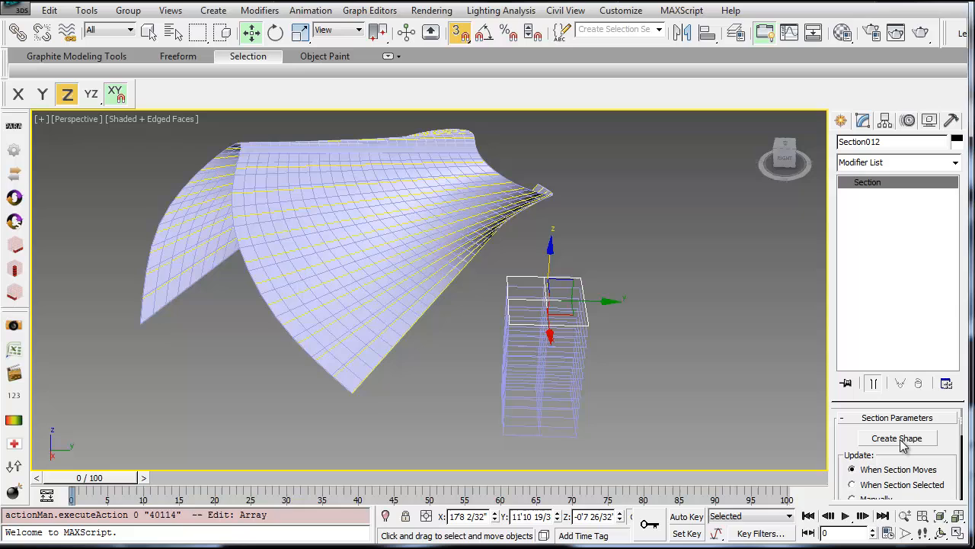
left_click(897, 438)
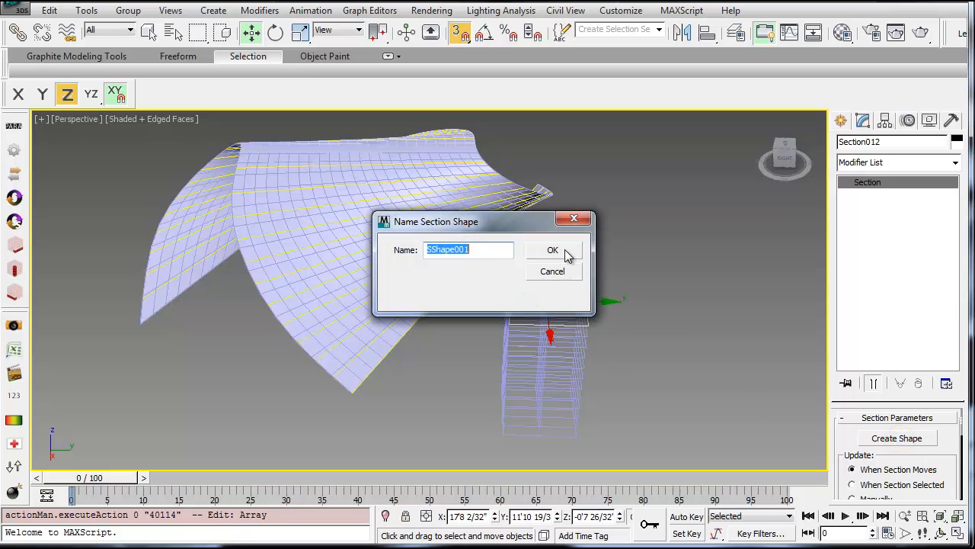
left_click(553, 250)
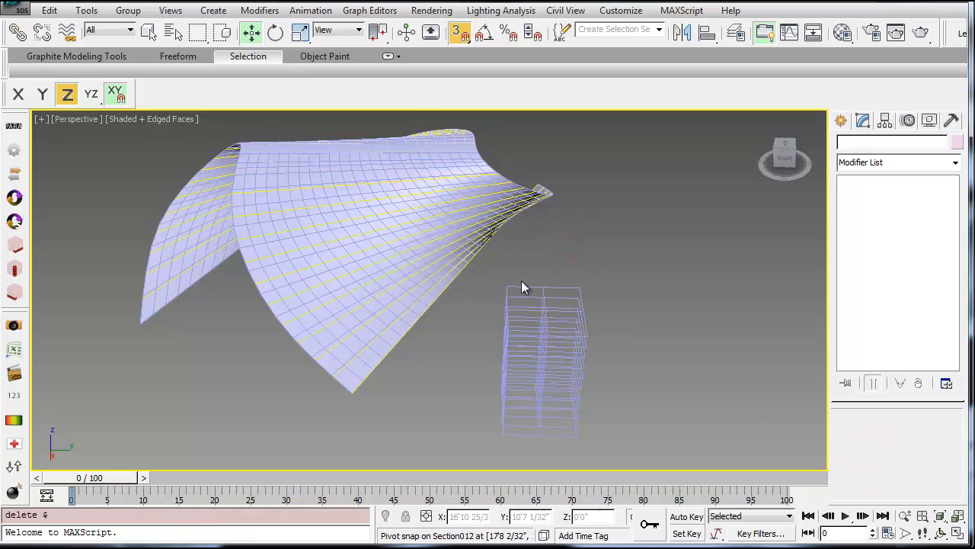
left_click(897, 437)
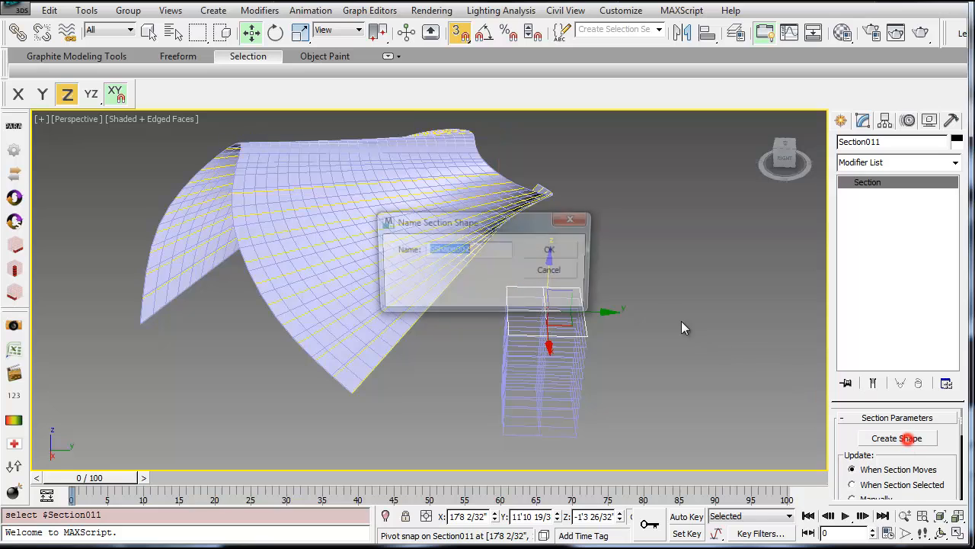
left_click(549, 249)
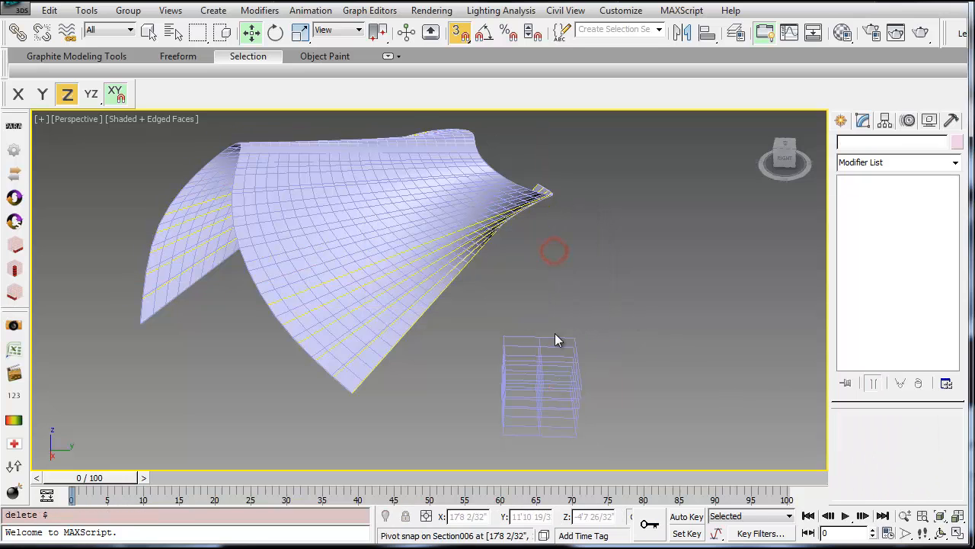
left_click(897, 437)
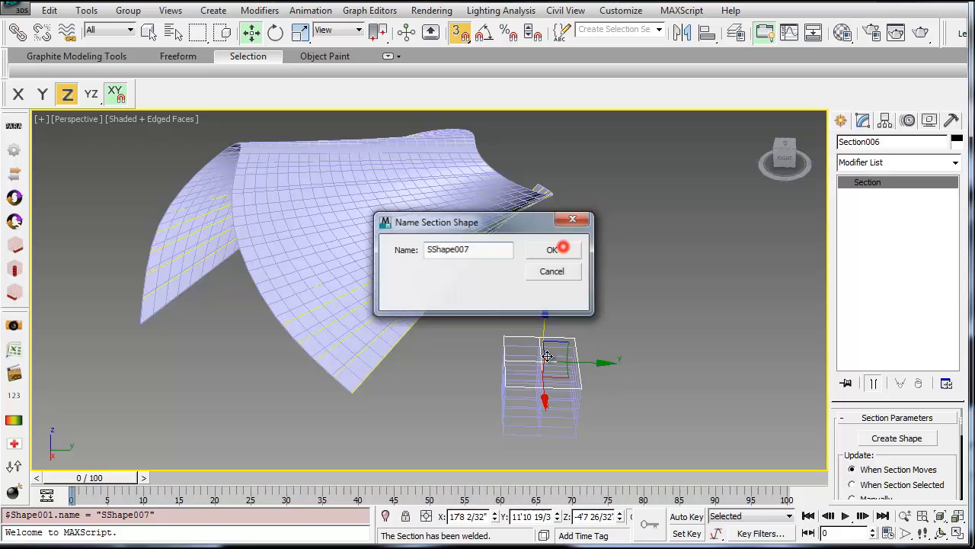
left_click(552, 249)
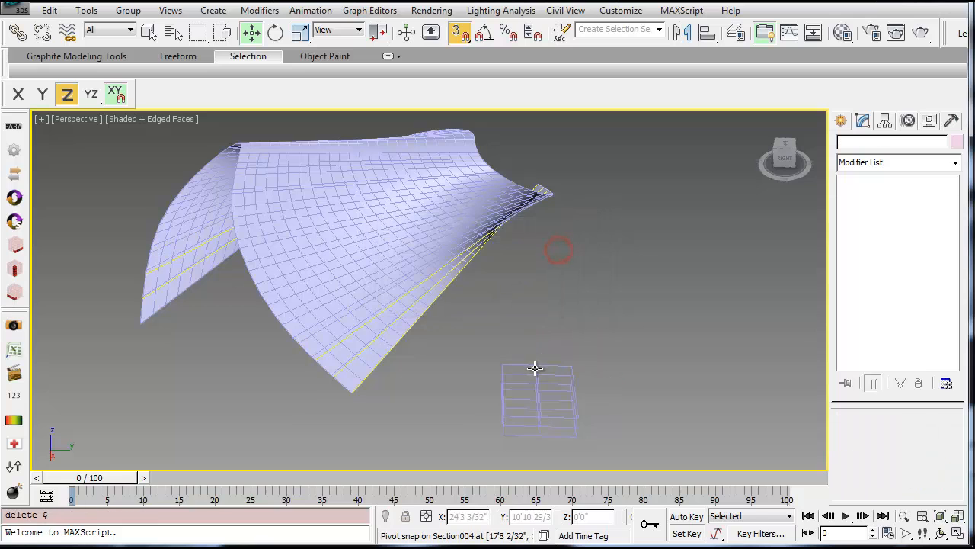
left_click(897, 437)
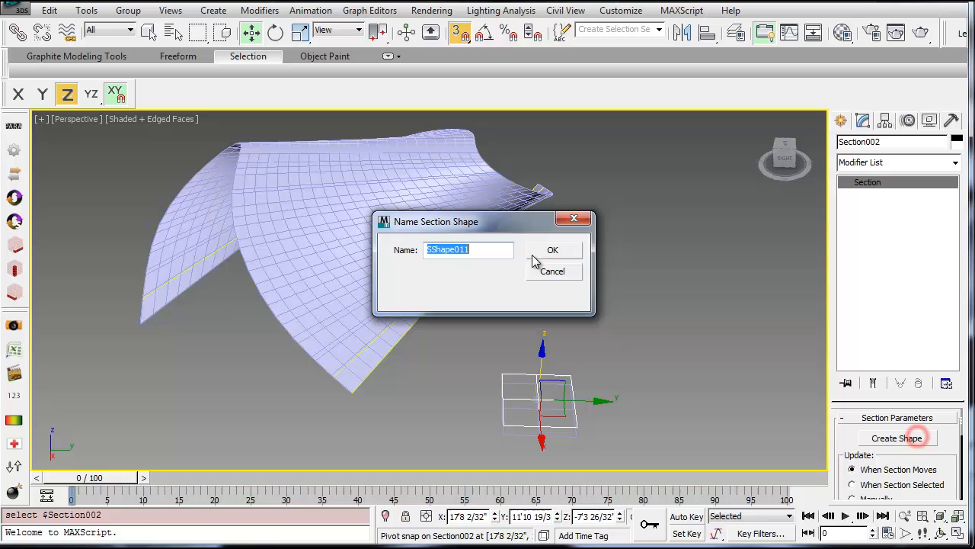
left_click(552, 250)
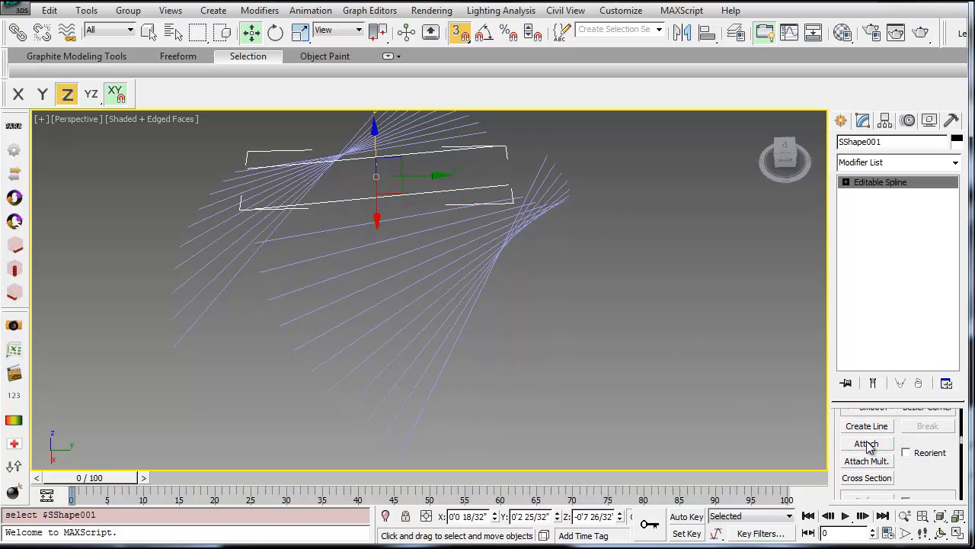
Attach SShape002–SShape012 to SShape001 via Attach Mult. and expand its Editable Spline levels.
left_click(867, 461)
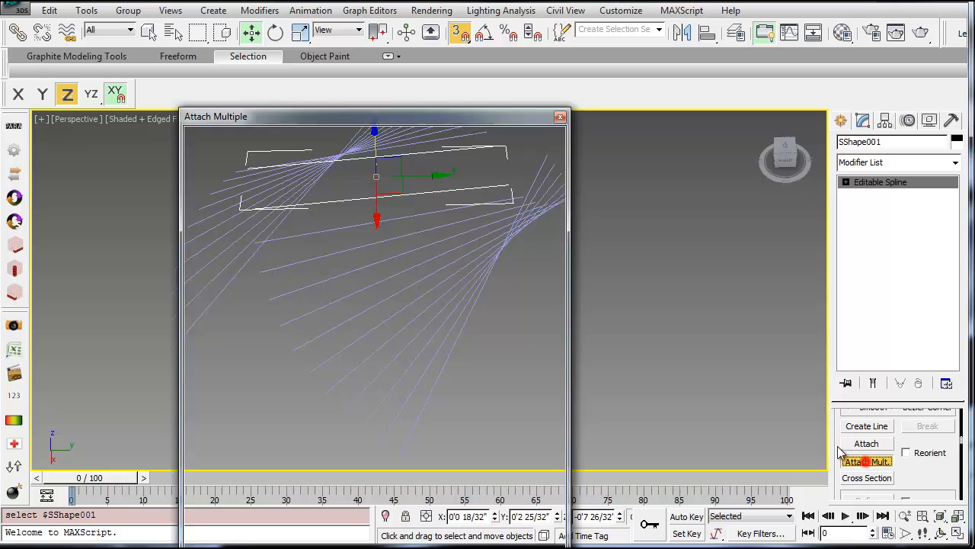
left_click(866, 461)
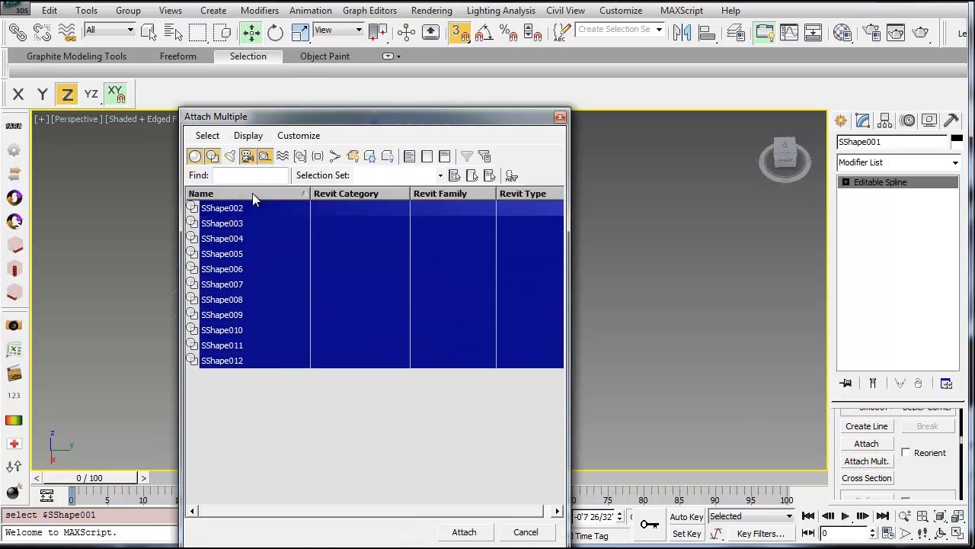
left_click(464, 531)
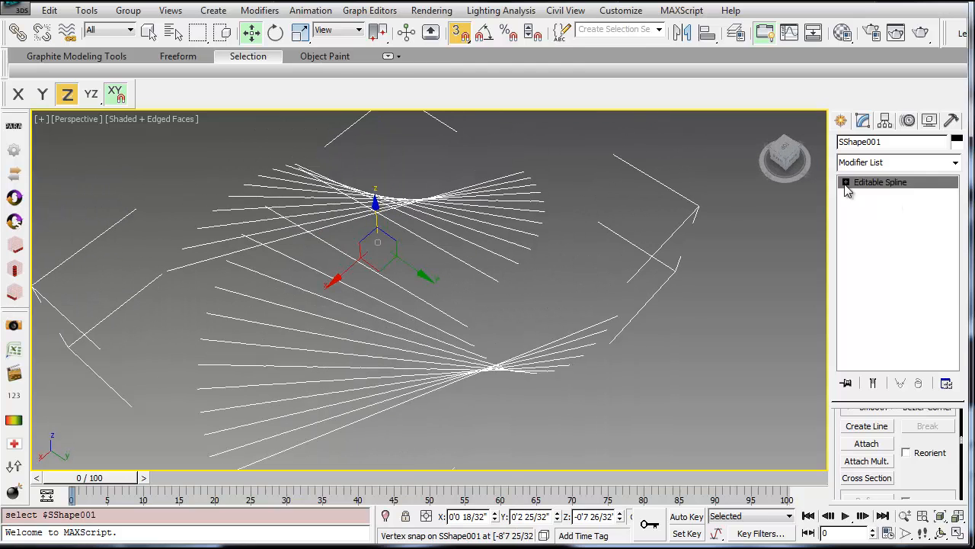
left_click(845, 182)
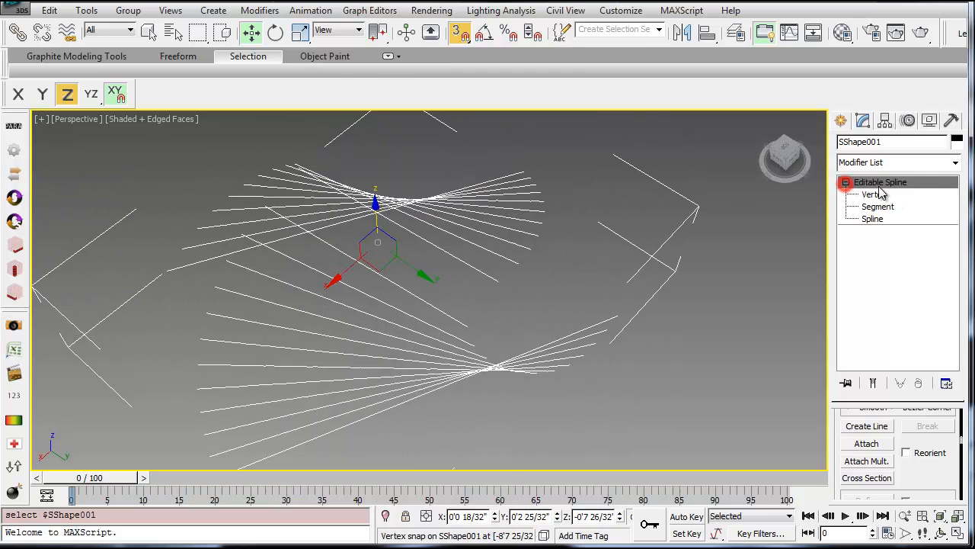
Delete one half of the section splines and switch the viewport to Top view.
left_click(873, 219)
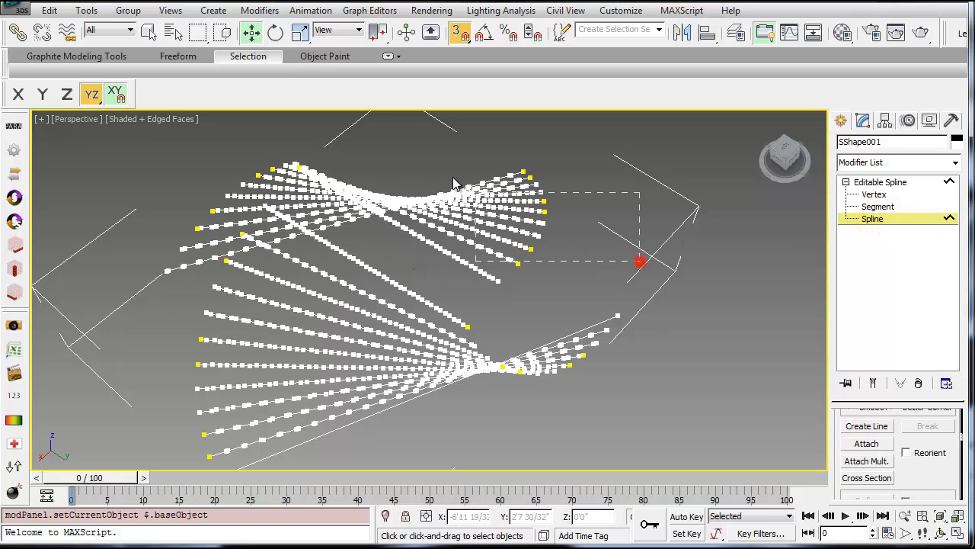
key("Delete")
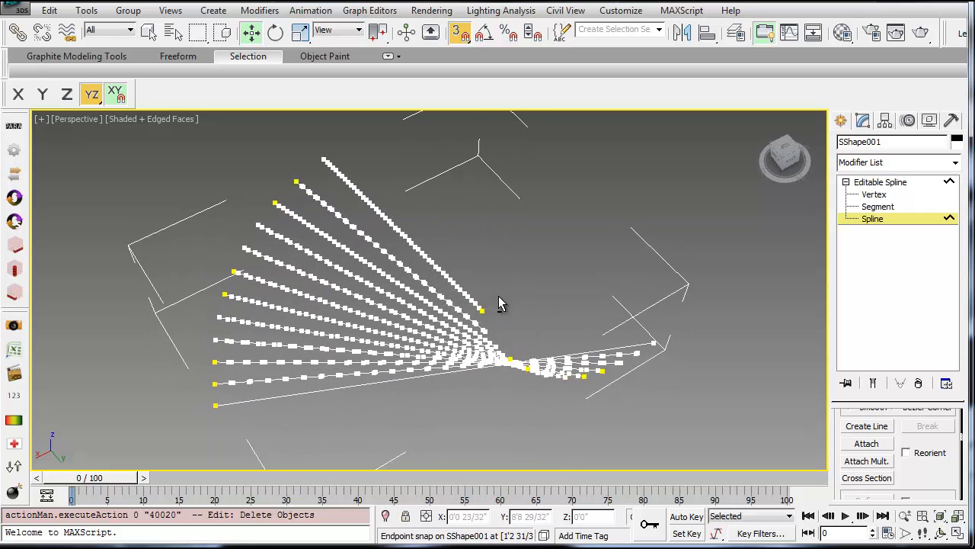
left_click(76, 119)
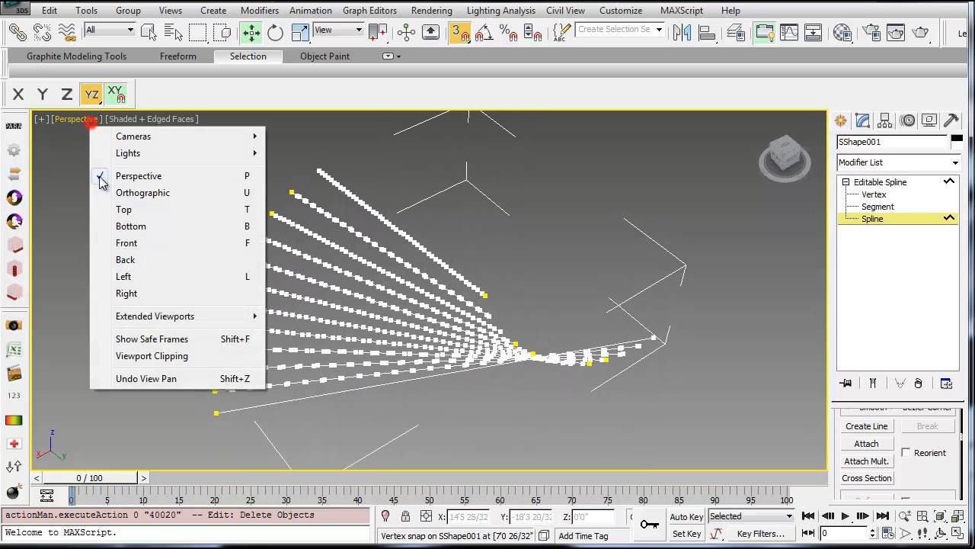
left_click(123, 209)
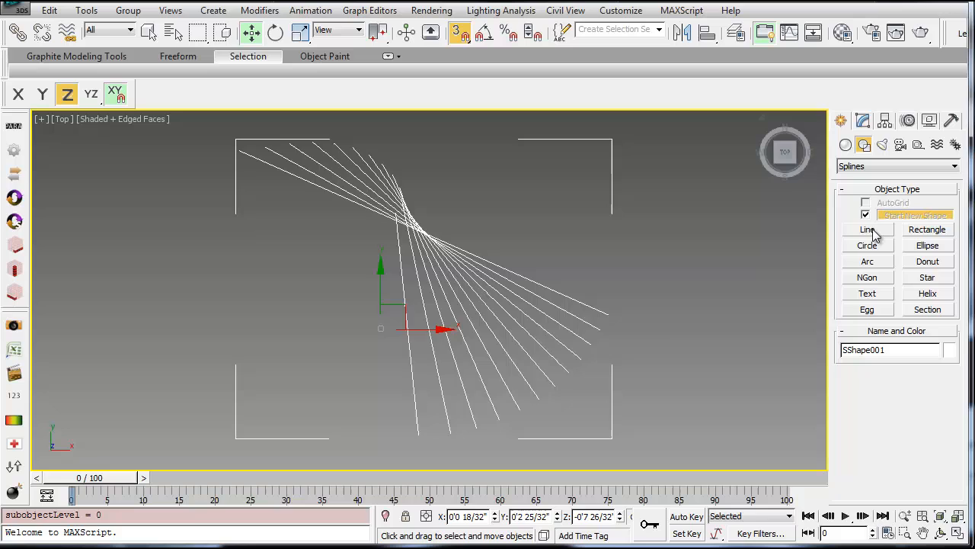
Draw Line001 as a closed band outline snapped through the section lines' endpoints.
left_click(867, 229)
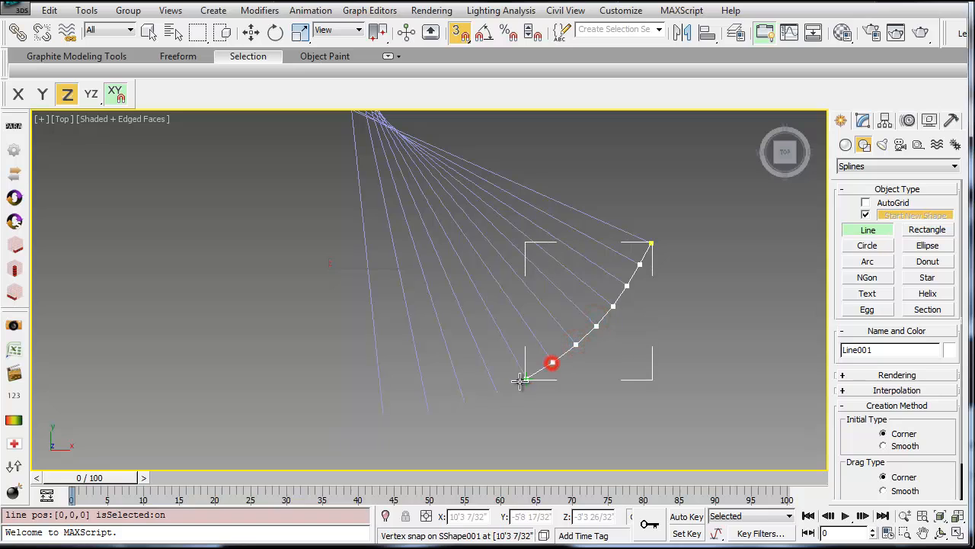
left_click_drag(553, 364, 496, 394)
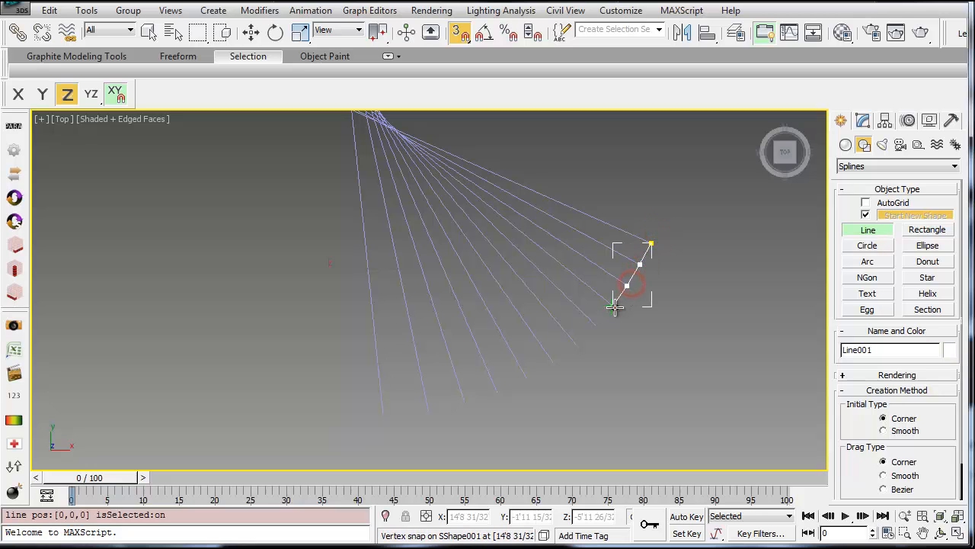
left_click(548, 373)
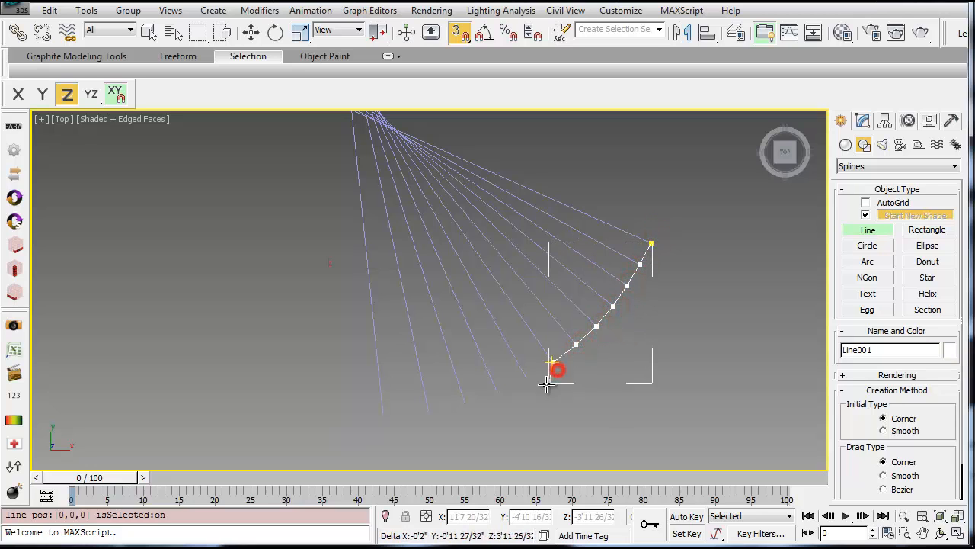
left_click_drag(552, 373, 468, 404)
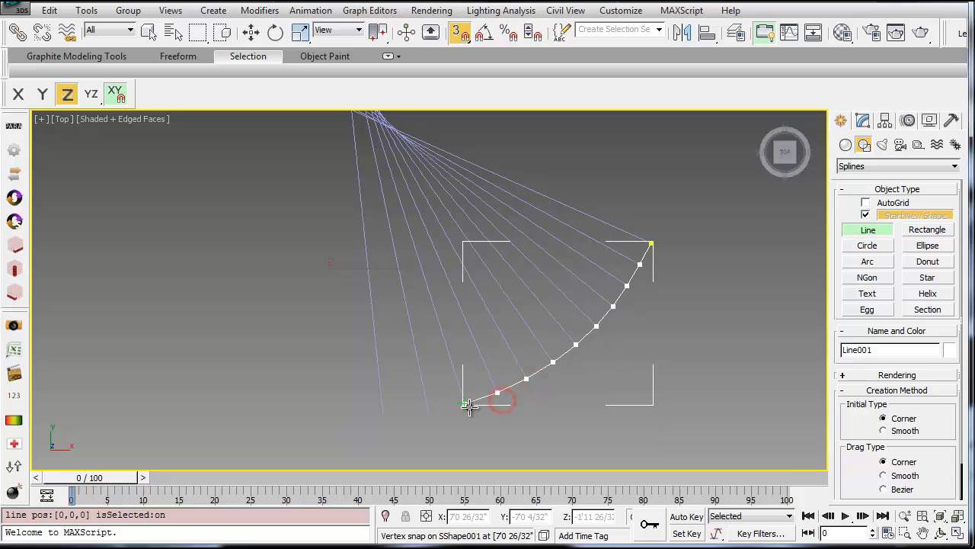
left_click_drag(468, 404, 381, 417)
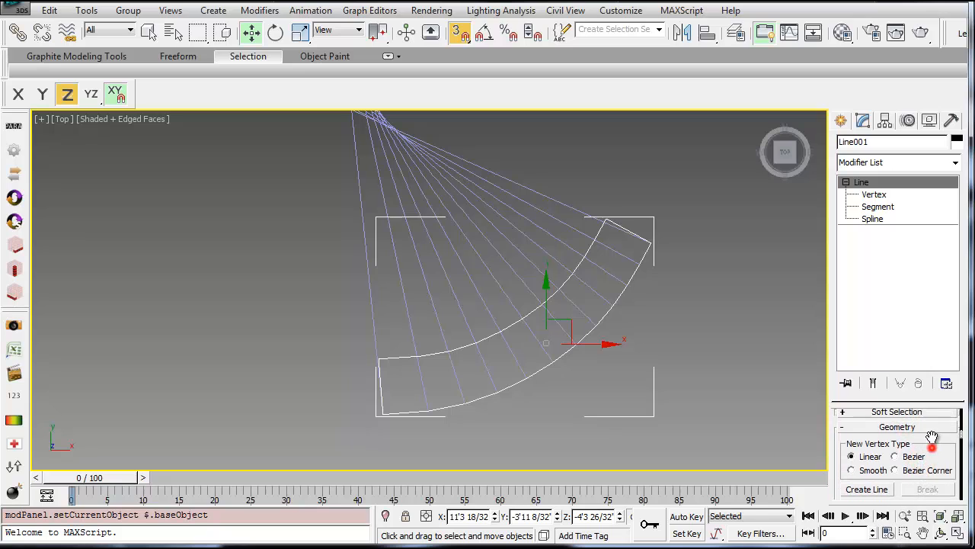
Attach the section lines to Line001 and trim segments lying outside the band outline.
left_click(866, 436)
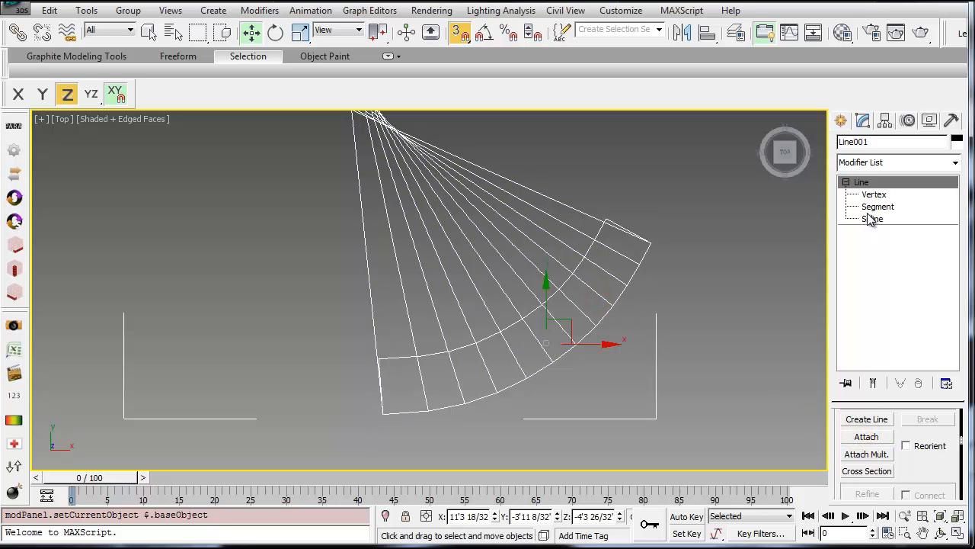
left_click(877, 206)
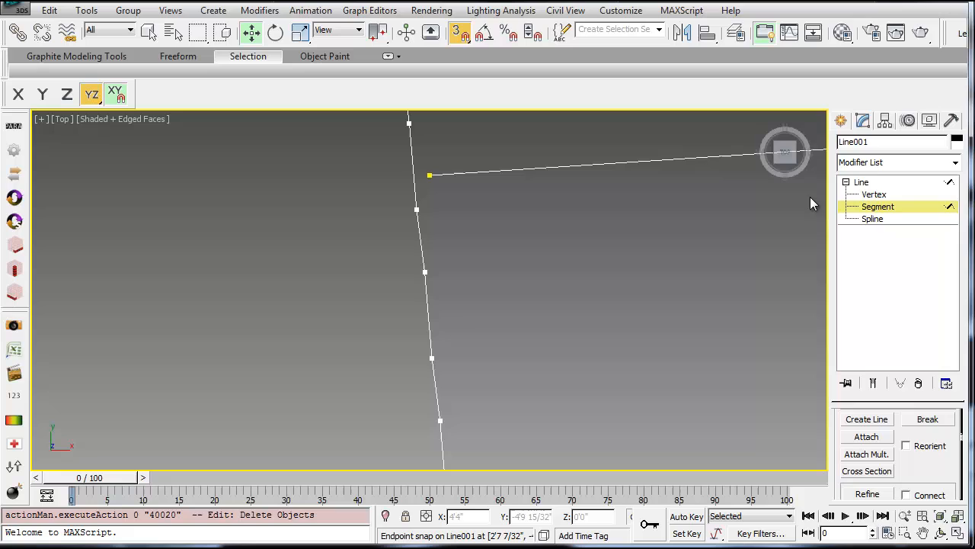
left_click(872, 218)
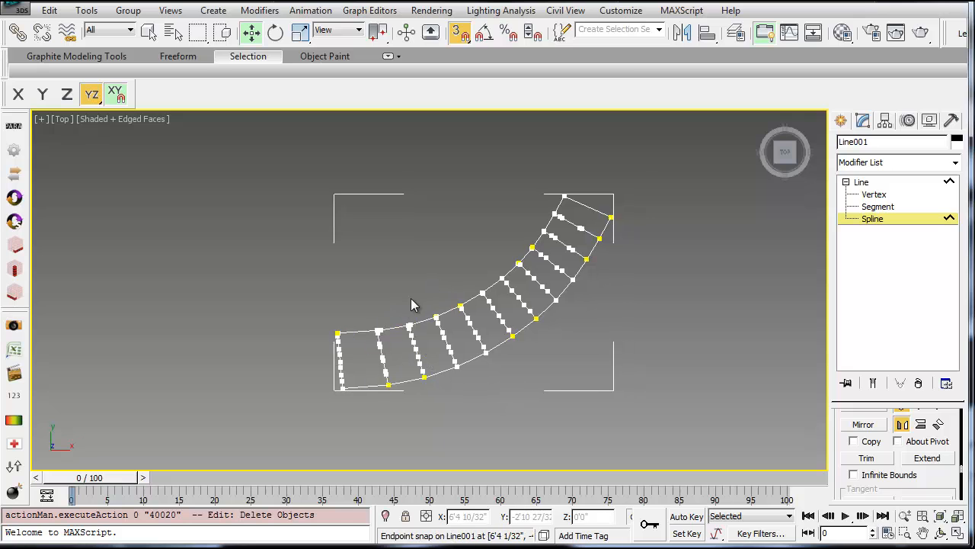
Delete the band outline spline, keeping the trimmed section rungs.
key("p")
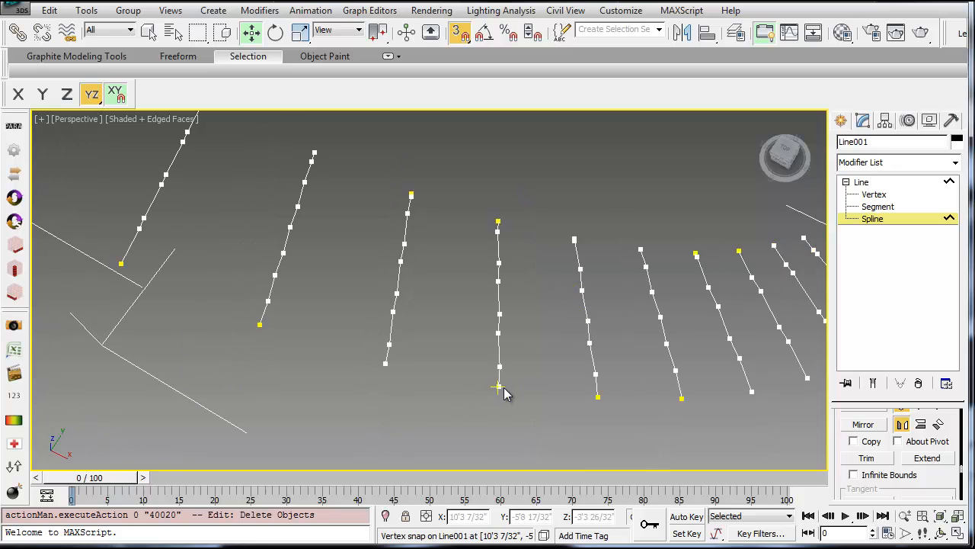
mouse_move(497, 390)
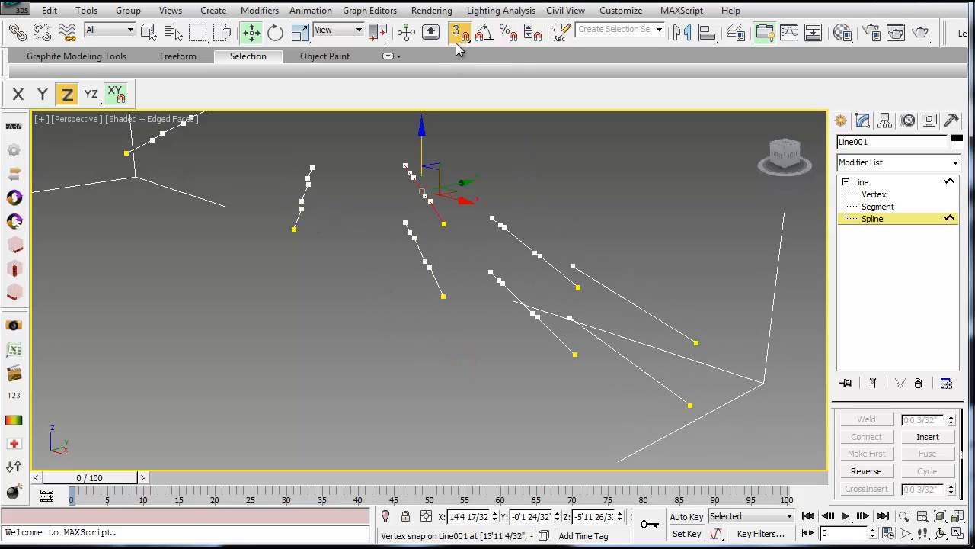
Turn on axis-constrained snapping and raise a pair of lines to the next step height.
left_click(455, 32)
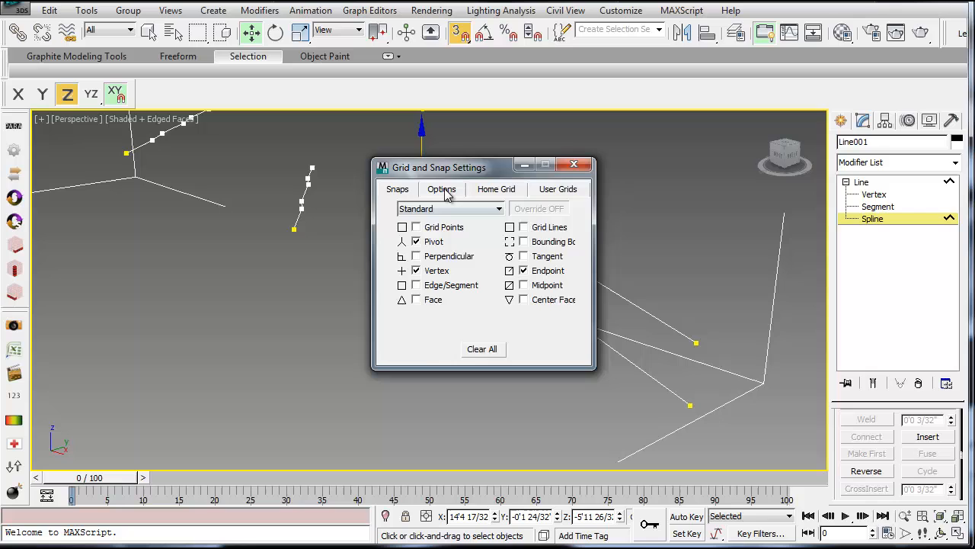
left_click(442, 189)
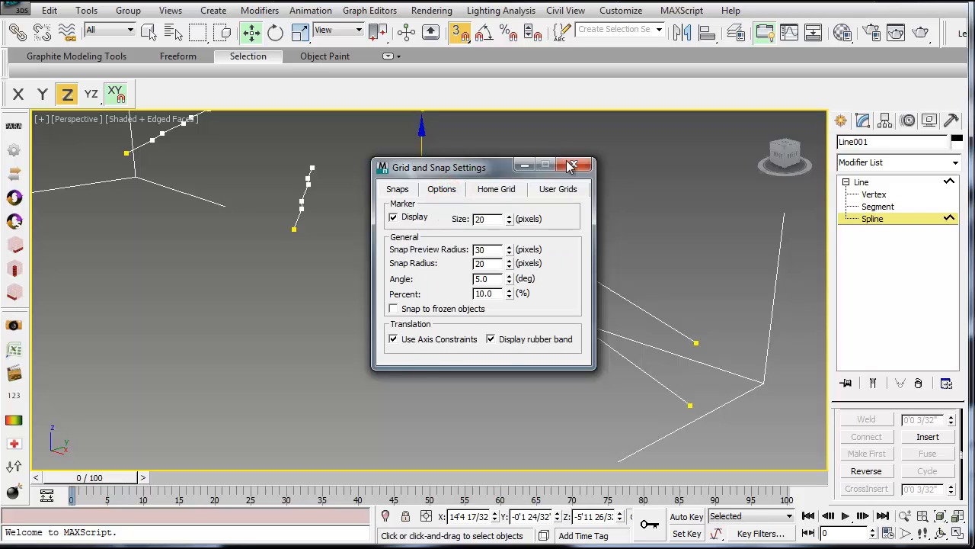
left_click(578, 166)
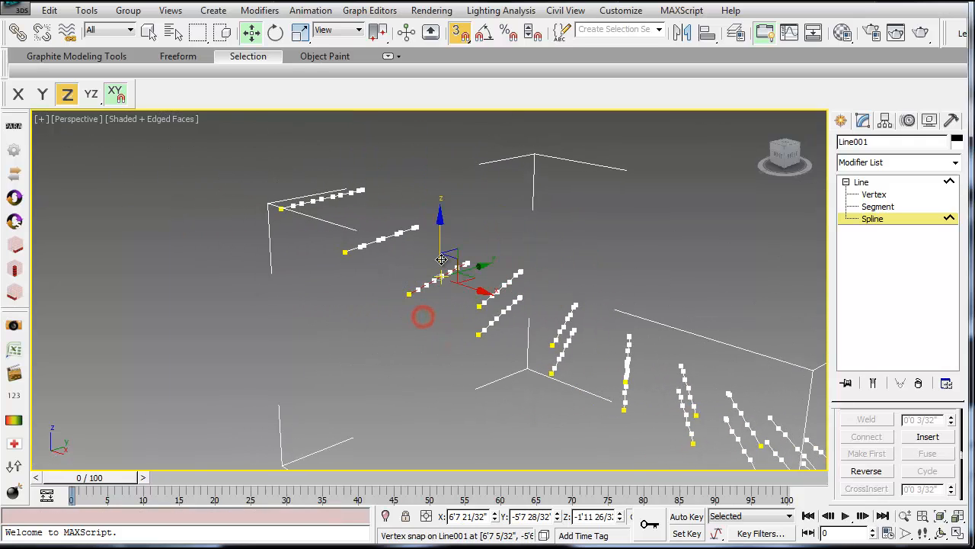
left_click_drag(440, 259, 381, 214)
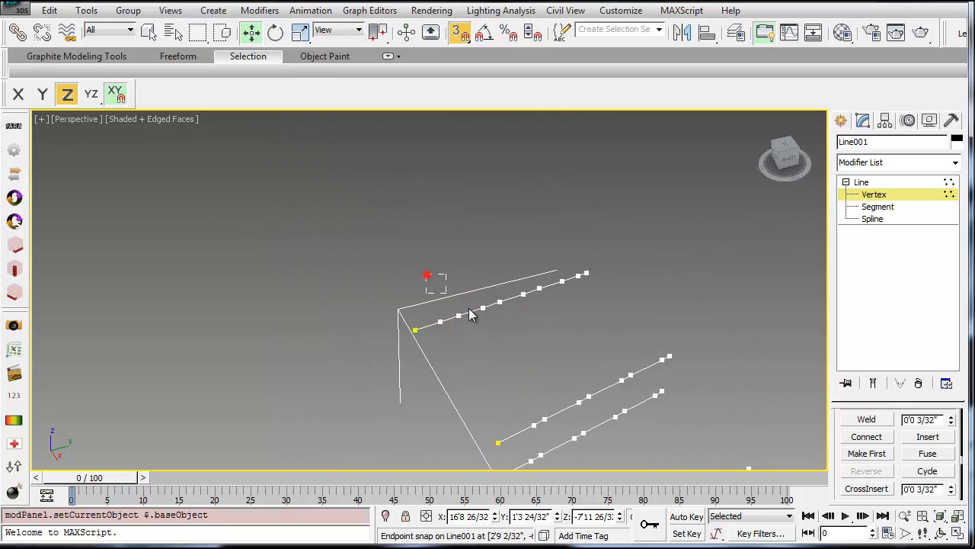
Delete the intermediate vertices so each Line001 rung is a two-point straight line.
key("Delete")
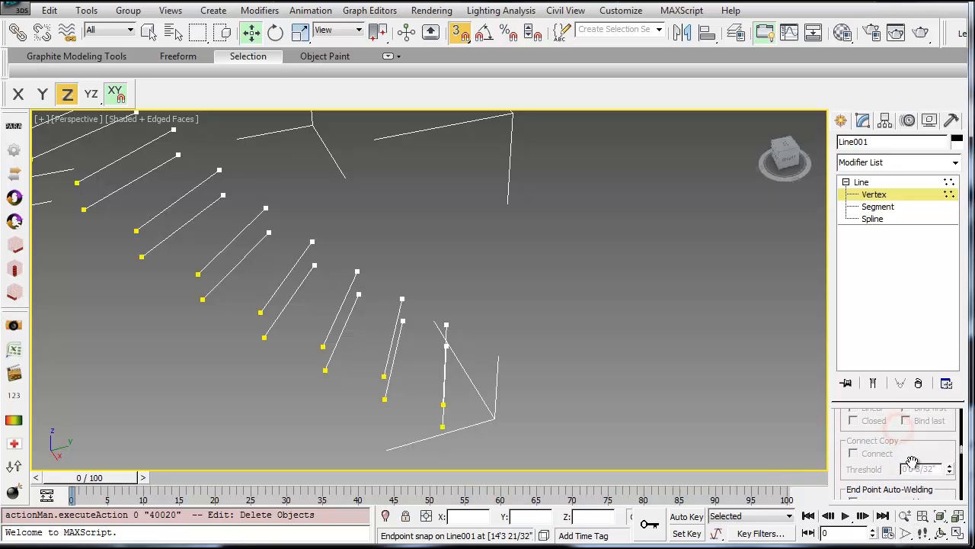
Use Cross Section to join Line001's riser and tread lines into a stepped stair frame.
left_click(873, 219)
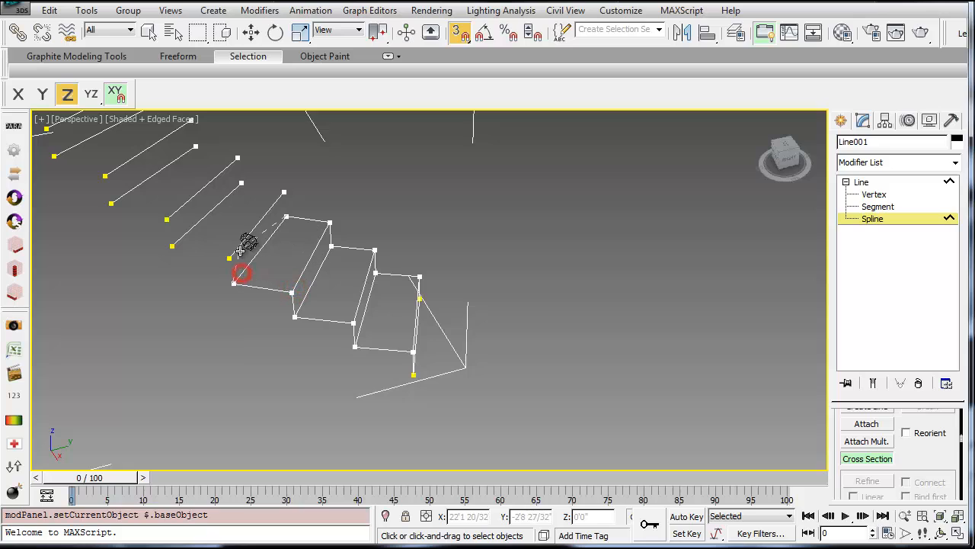
left_click_drag(242, 273, 184, 235)
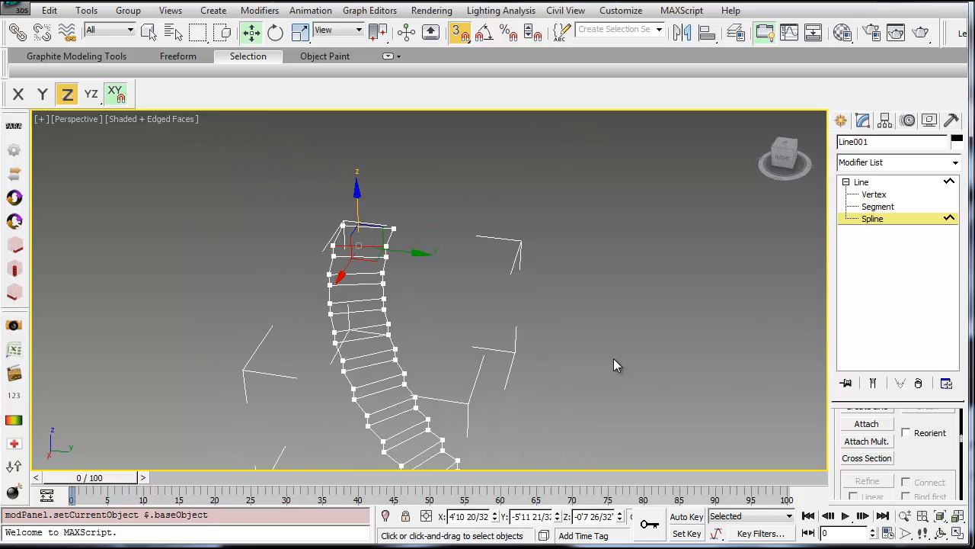
Add a Surface modifier to Line001, view the stairs on Plane001, and open its color swatch.
left_click(955, 162)
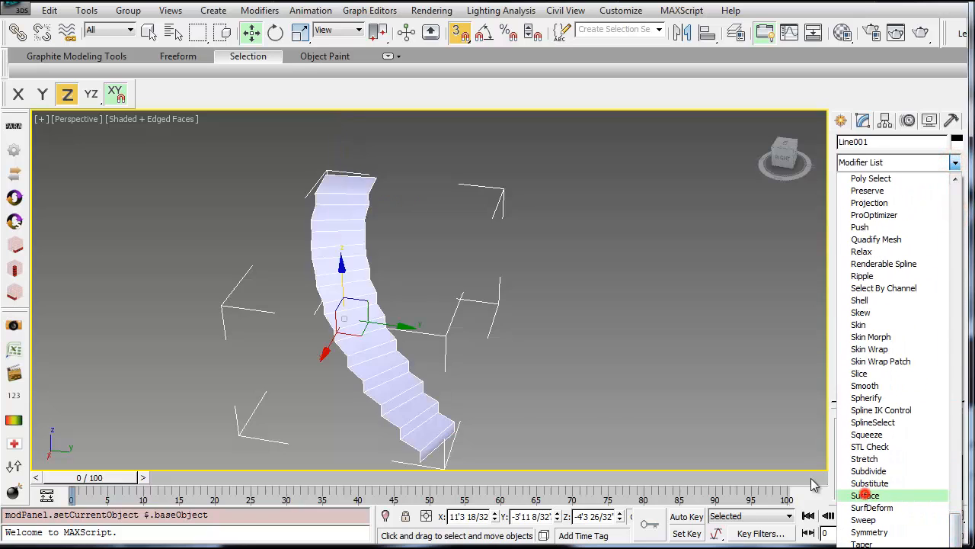
left_click(867, 495)
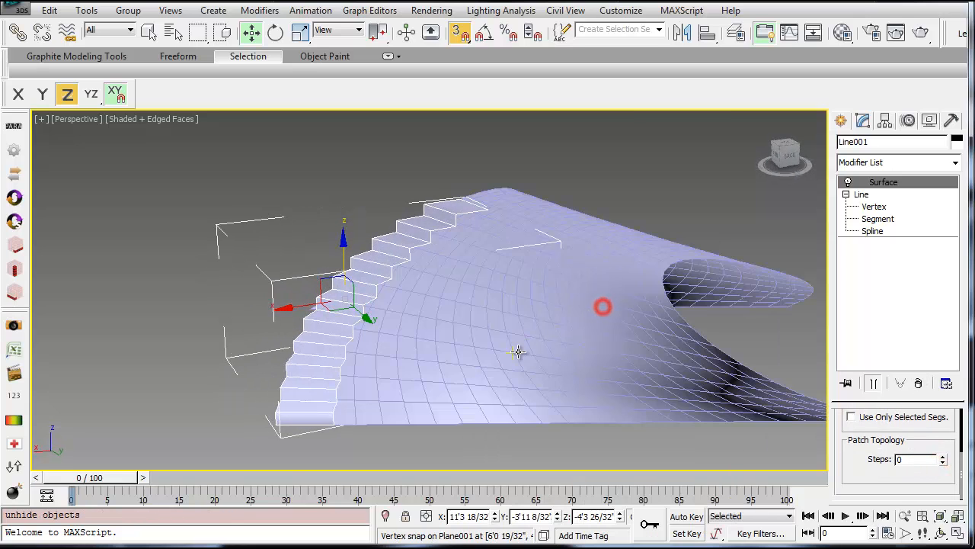
left_click_drag(602, 307, 640, 371)
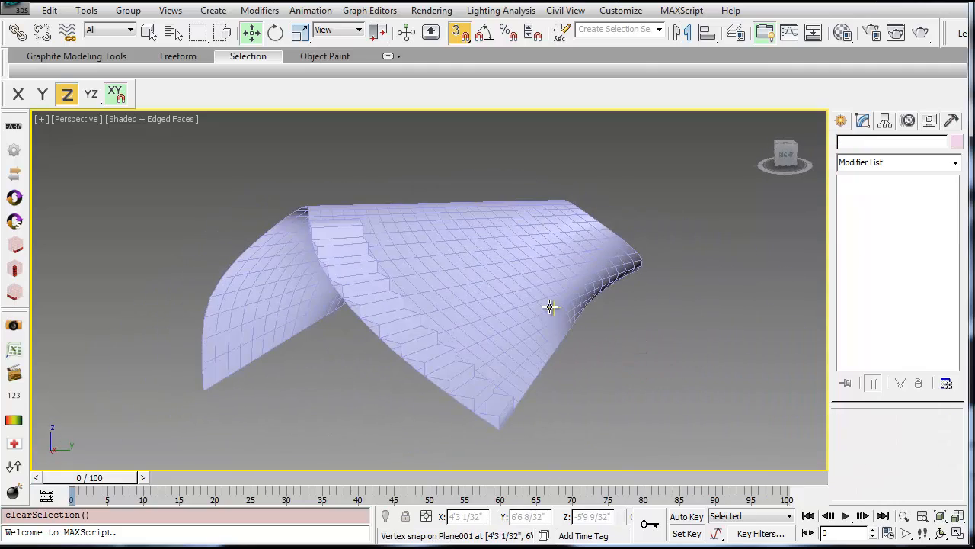
left_click(958, 141)
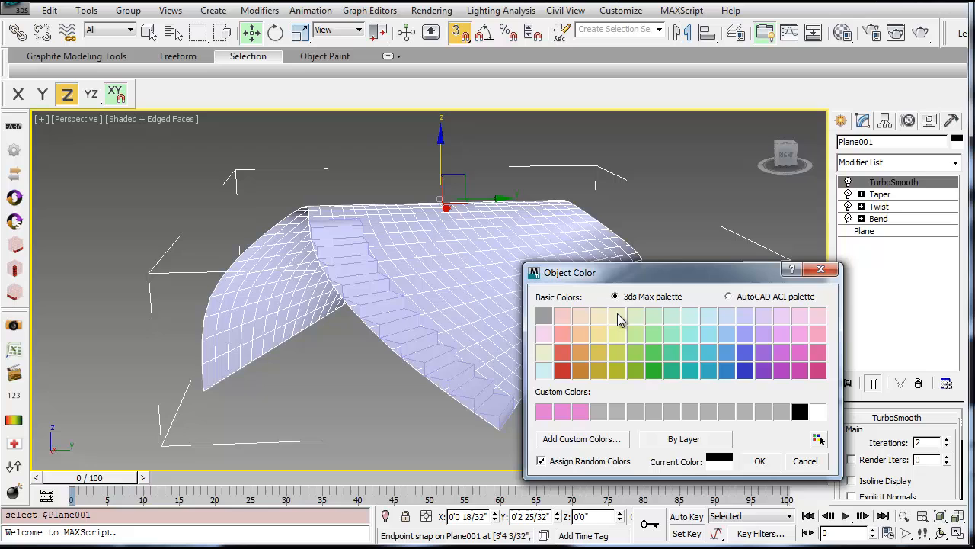